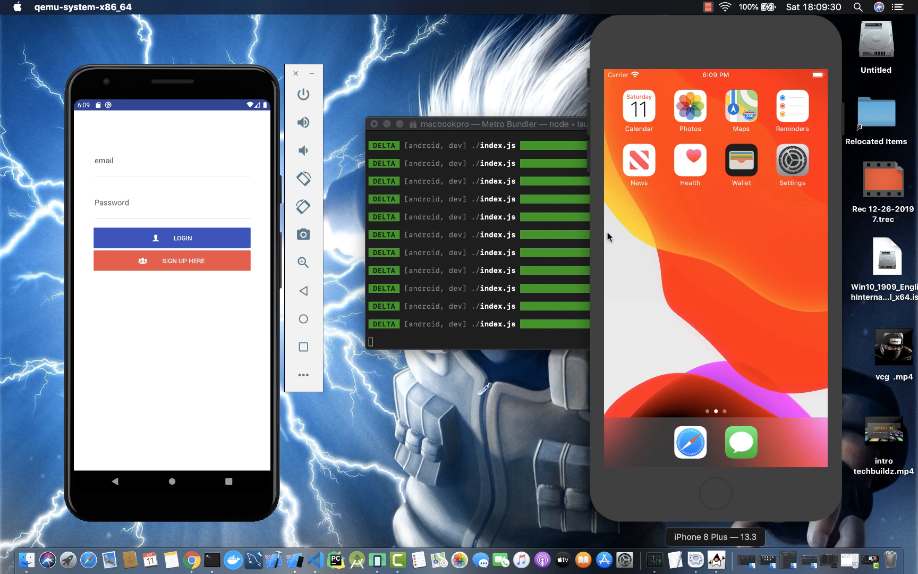
mouse_move(311, 306)
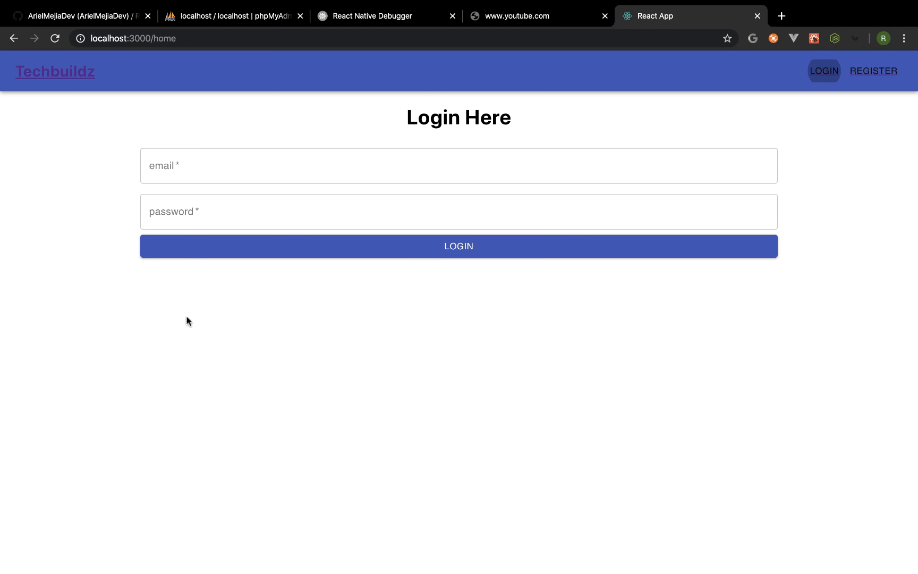
Step: Visit the registration form and return to the Login Here page
left_click(458, 211)
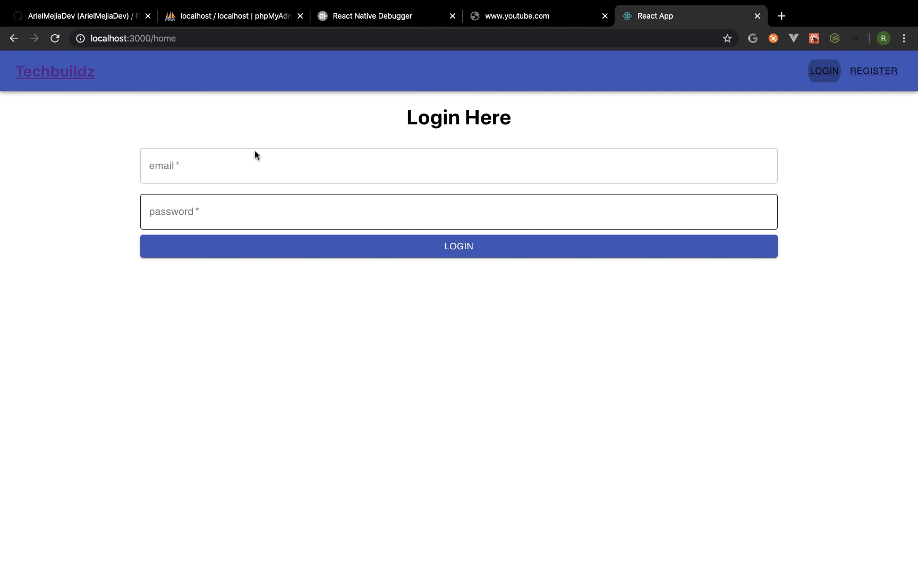
left_click(873, 71)
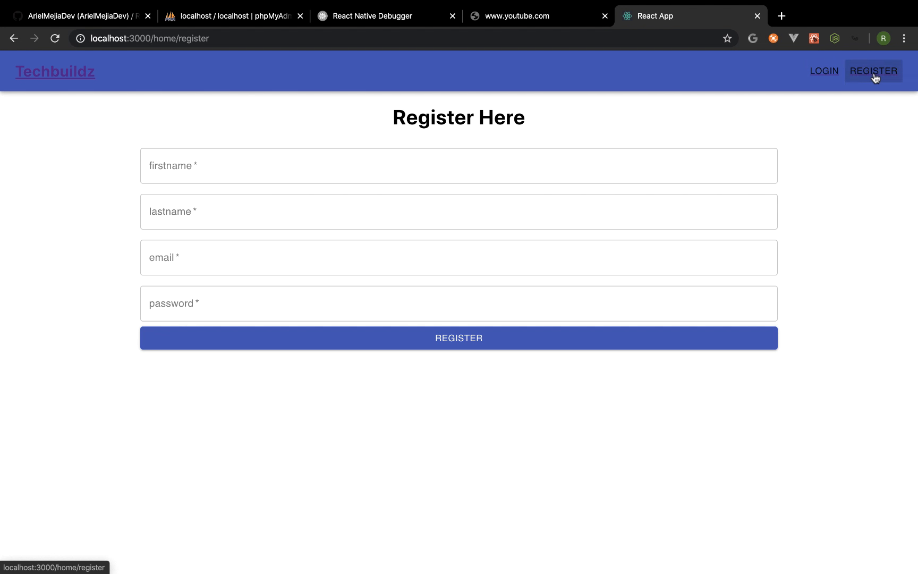
left_click(823, 71)
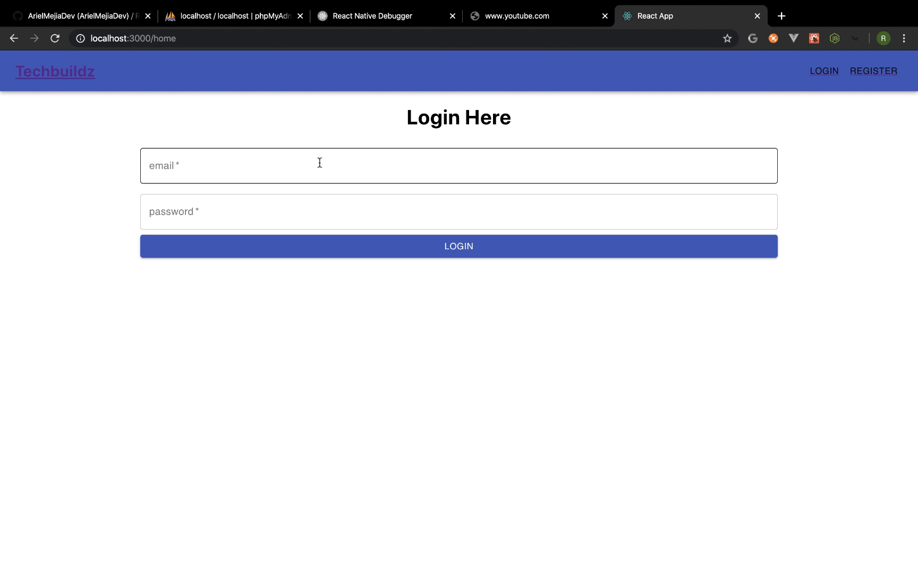
Step: Start filling the login email field with 'akpufra'
left_click(459, 245)
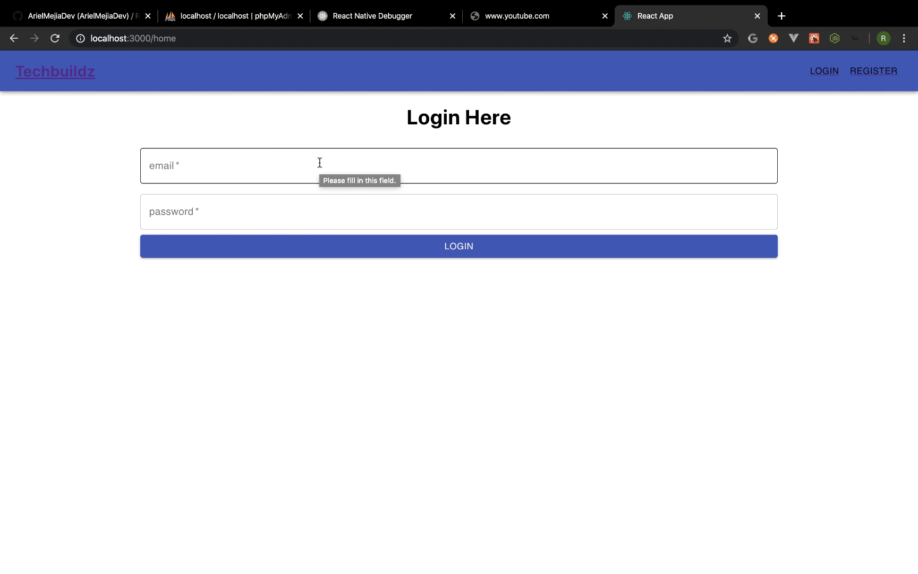
type("akpu")
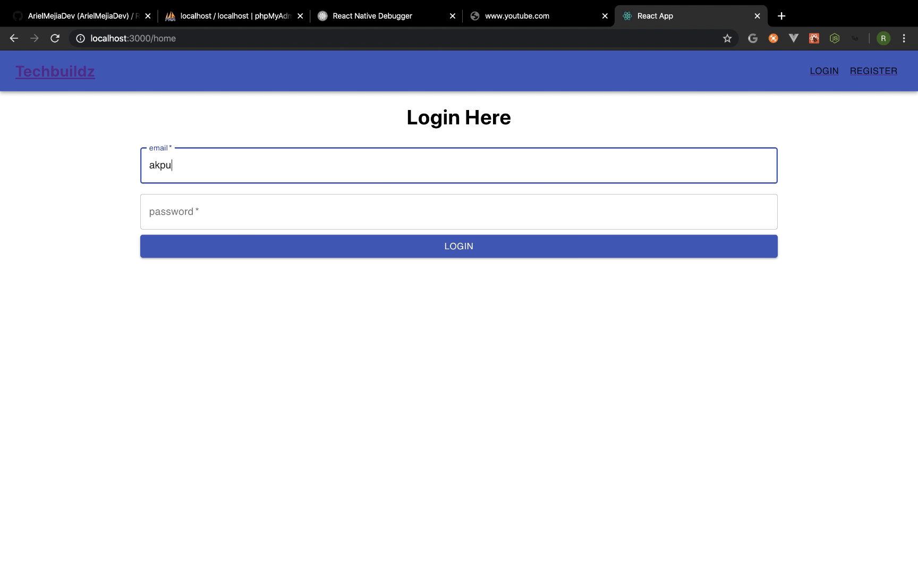
type("fra")
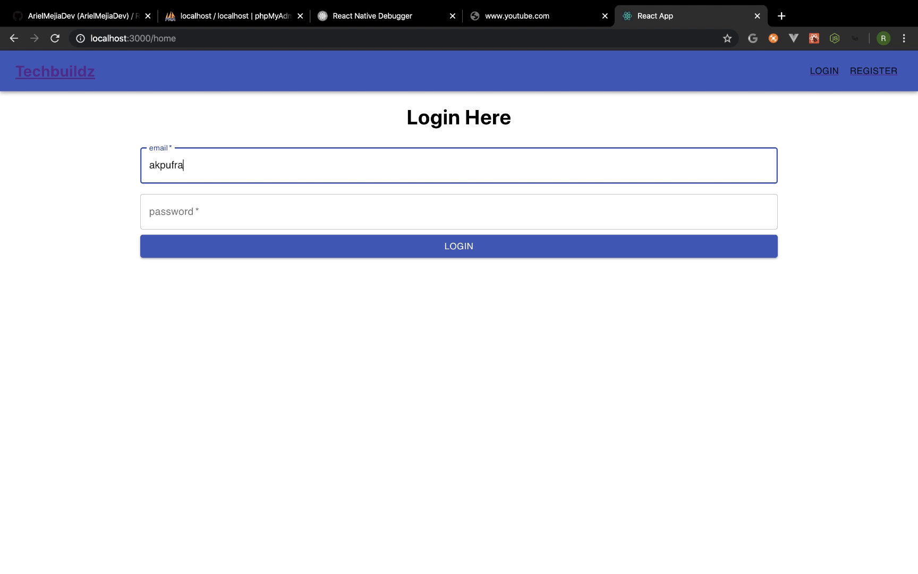
Step: Browse the contact_manager database's contacts and users tables, showing three registered accounts
left_click(233, 16)
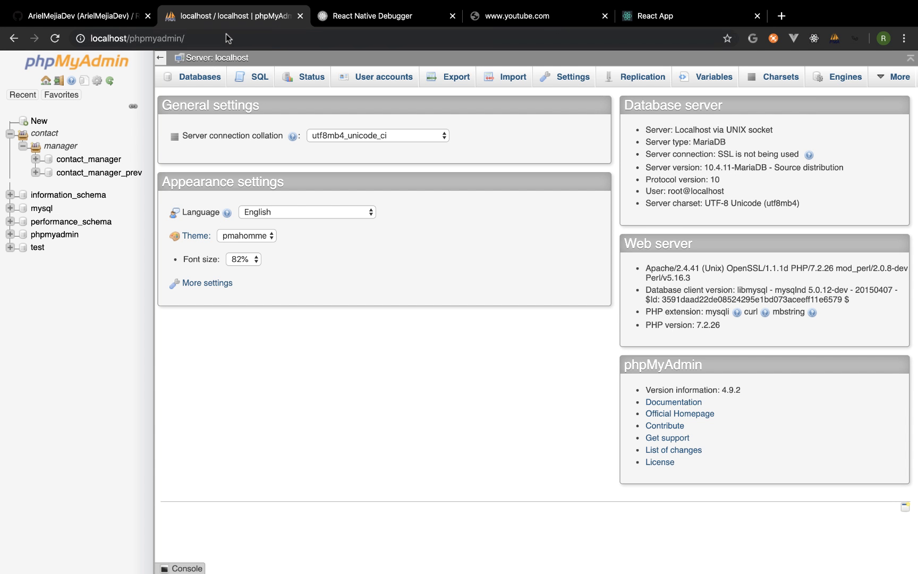
left_click(90, 158)
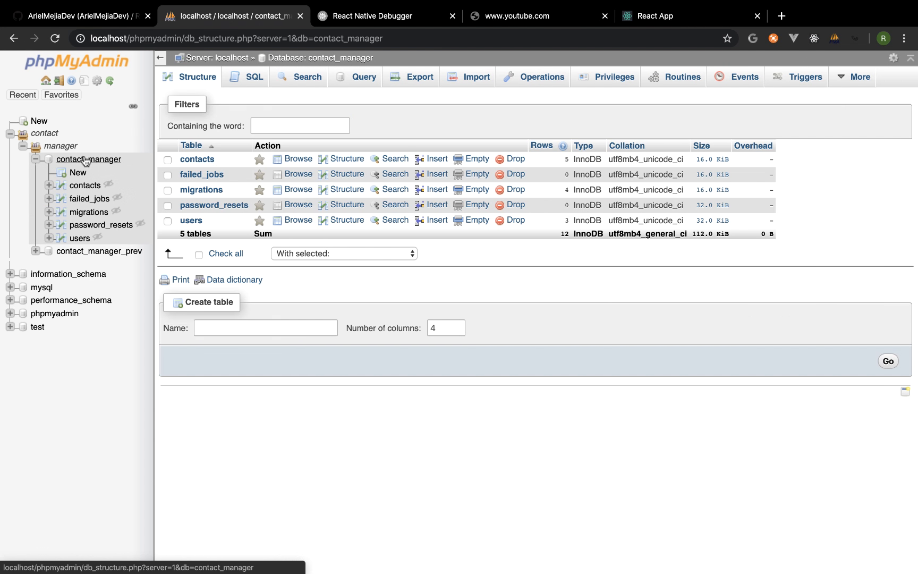
left_click(196, 158)
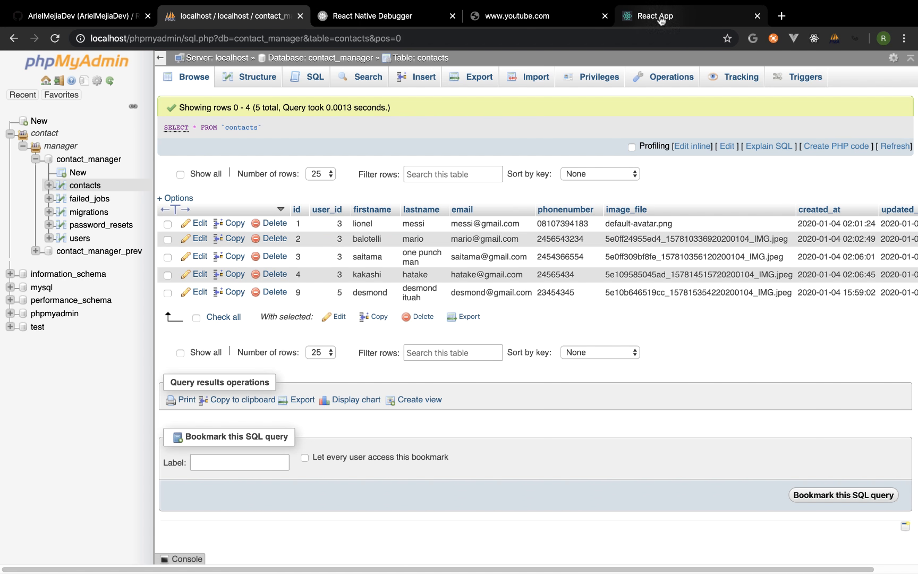
left_click(80, 238)
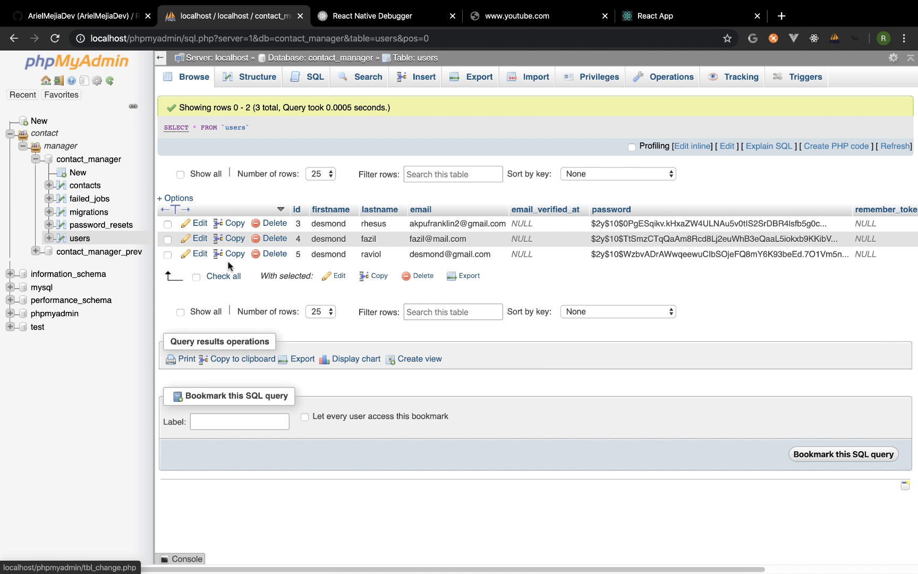
mouse_move(581, 158)
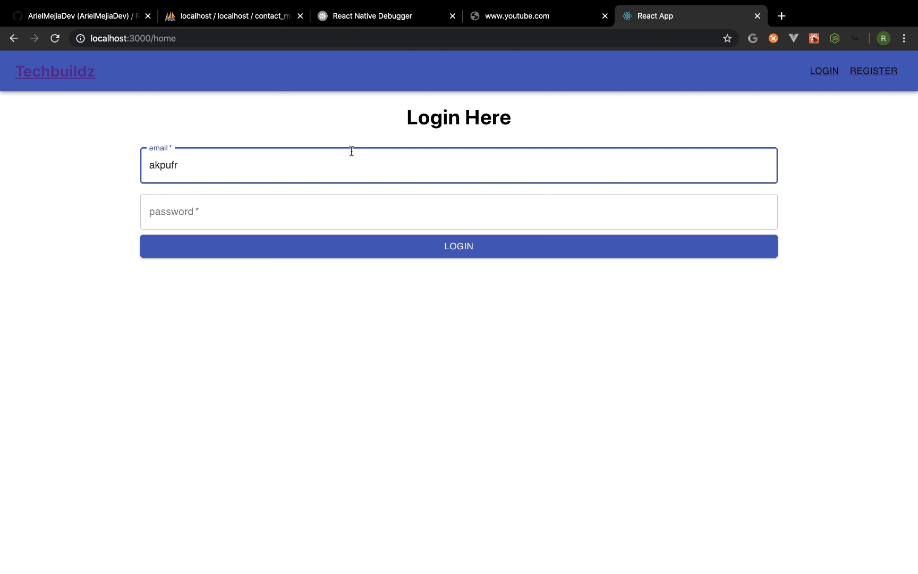
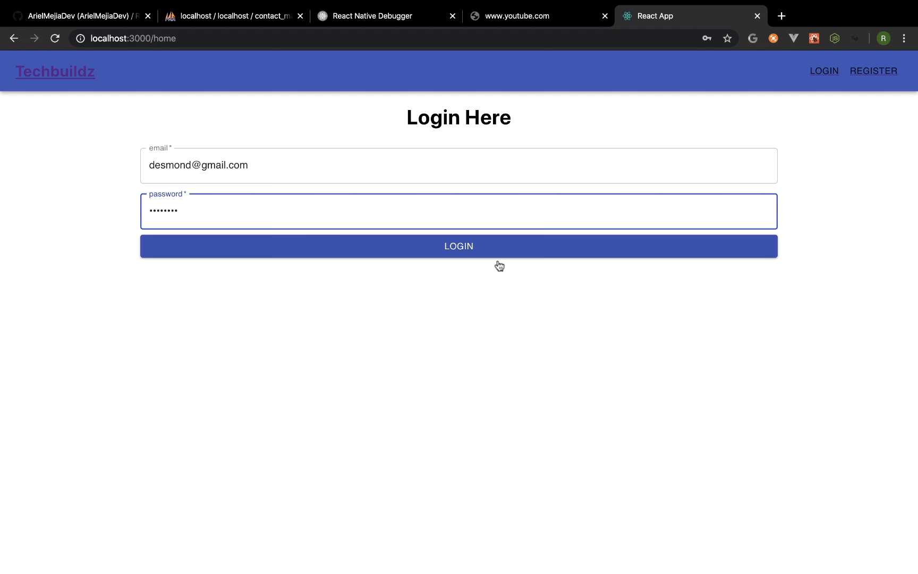
left_click(458, 246)
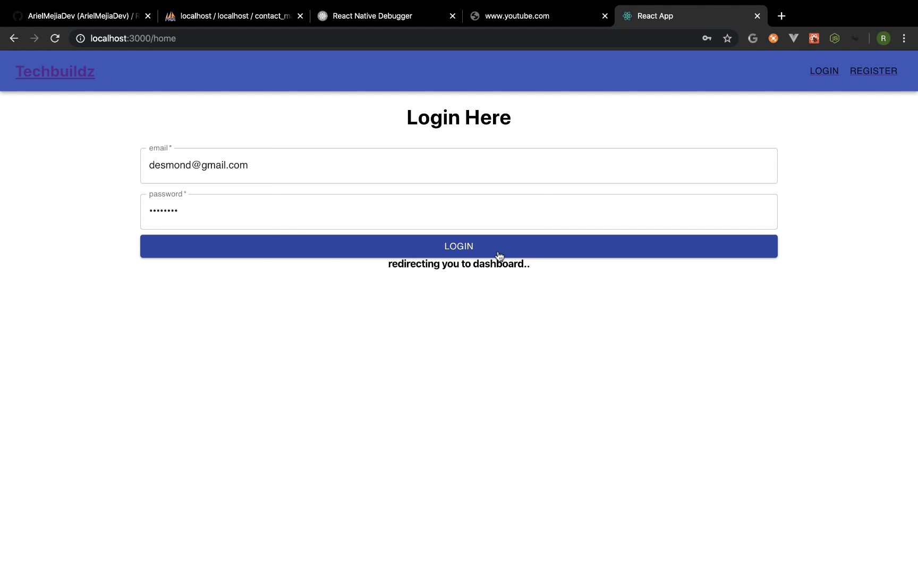
left_click(458, 245)
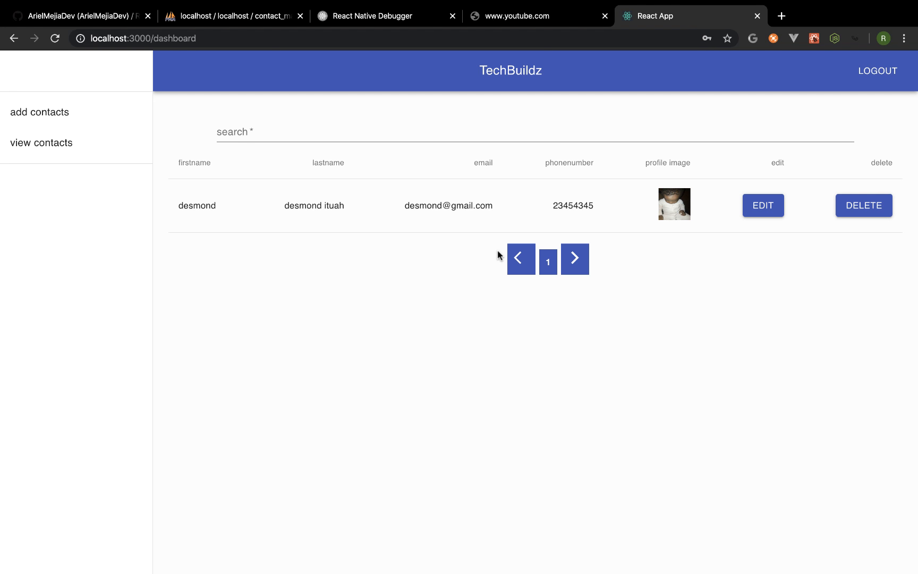
left_click(39, 112)
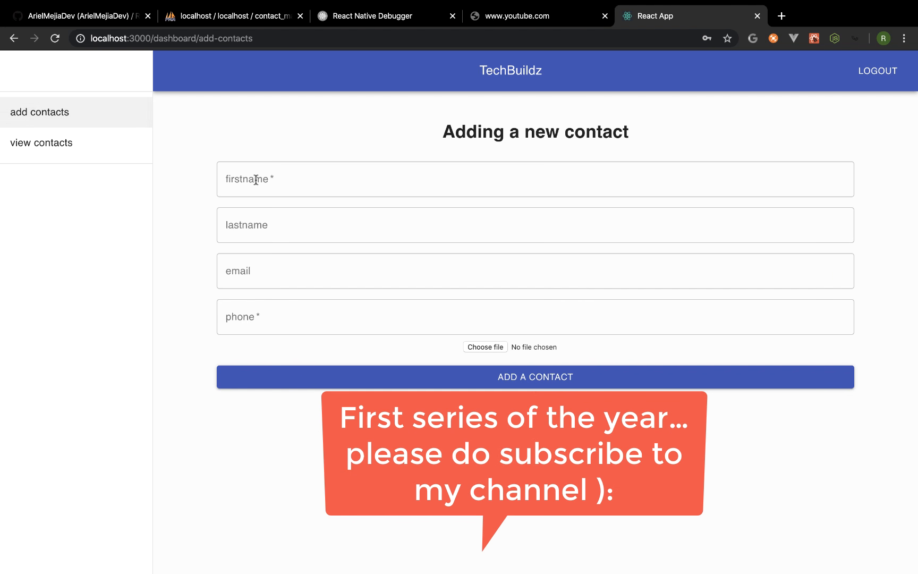
type("desmo")
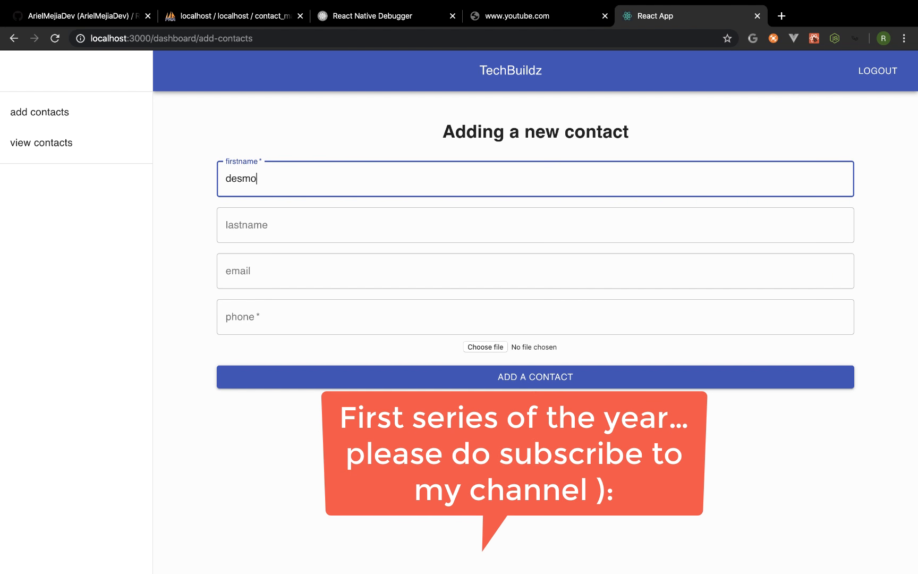
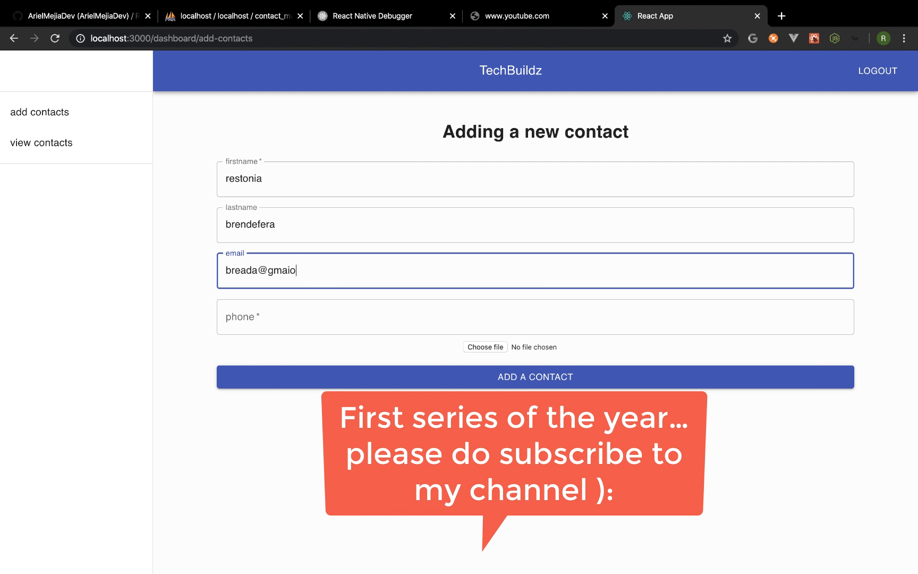
Step: Add the suggested phone number, save the contact and show it in the contacts list
left_click(534, 316)
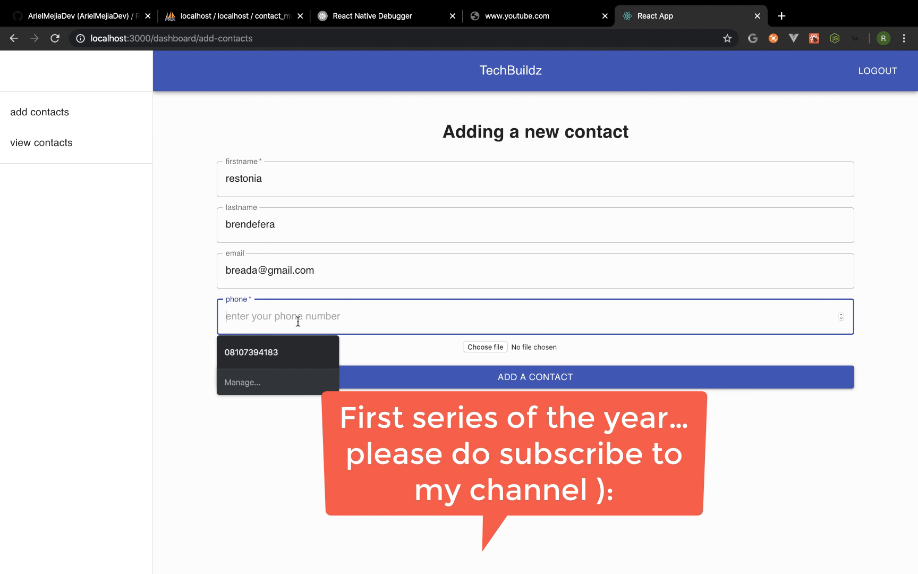
left_click(252, 352)
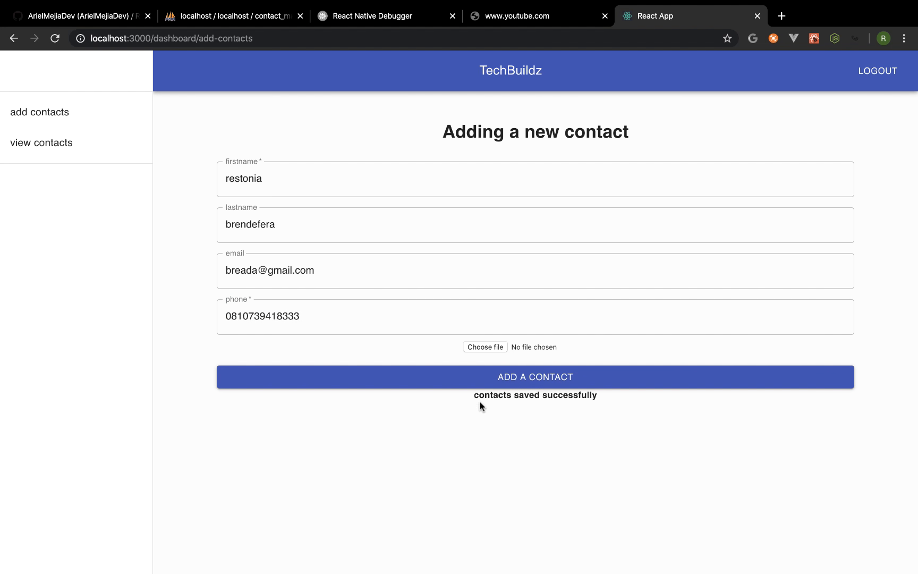
left_click(41, 143)
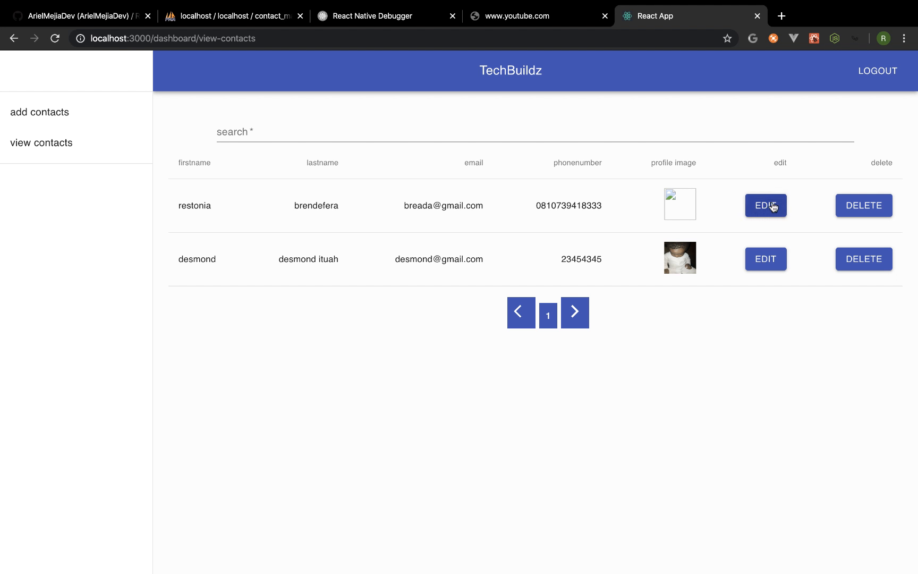
left_click(765, 205)
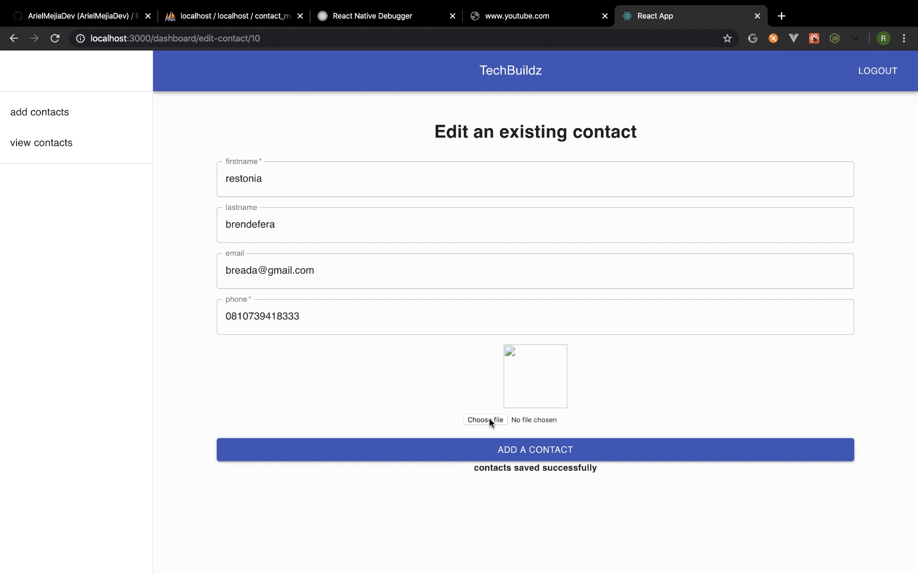
left_click(484, 420)
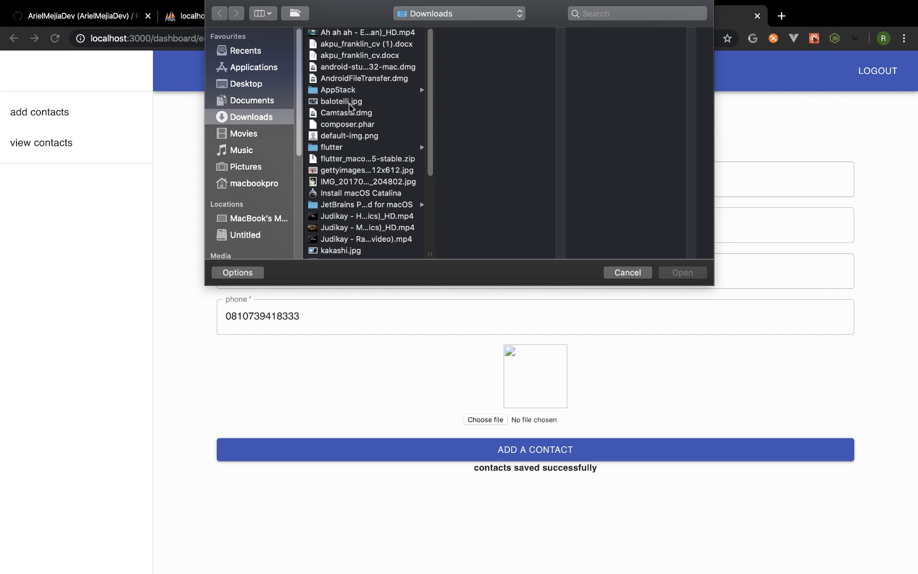
left_click(341, 101)
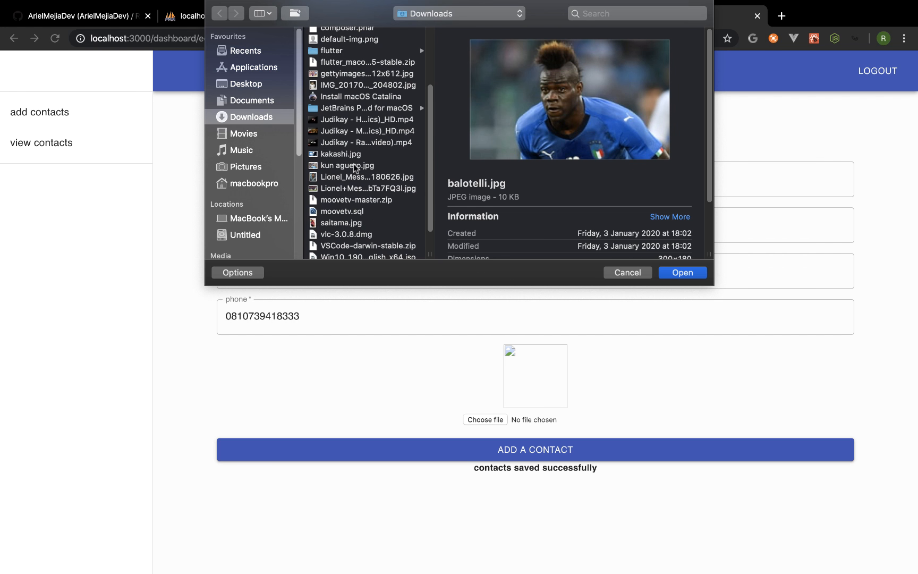
left_click(365, 176)
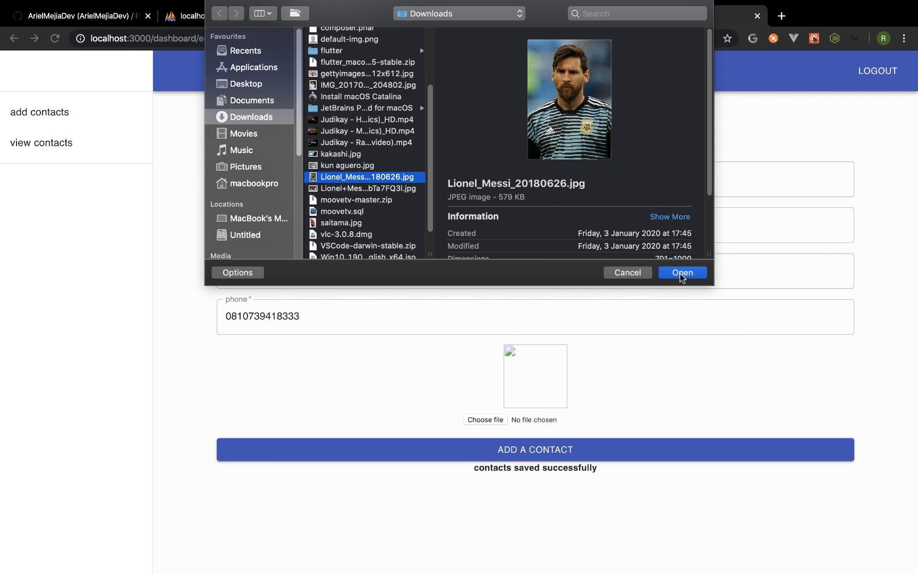
left_click(682, 272)
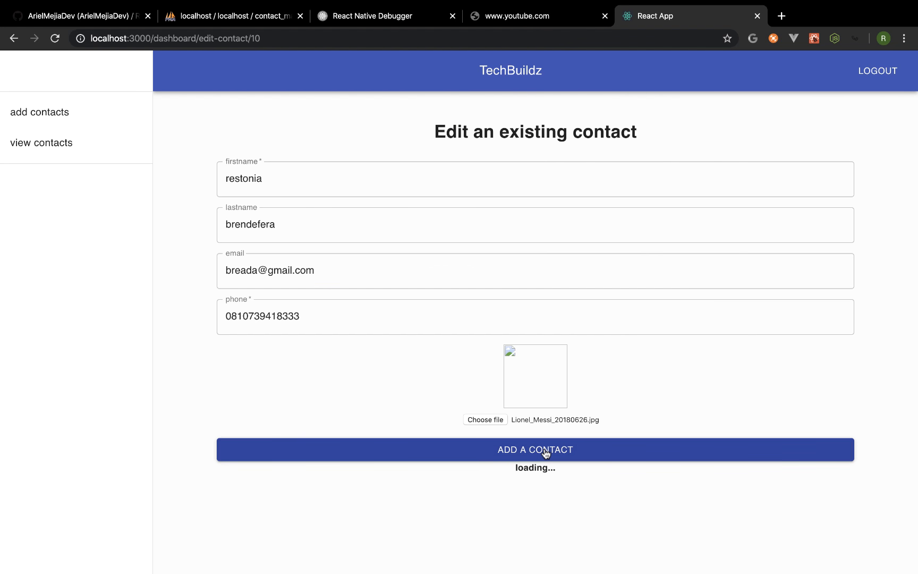
Step: Save the edited contact and return to the contacts list showing the new photo
left_click(534, 449)
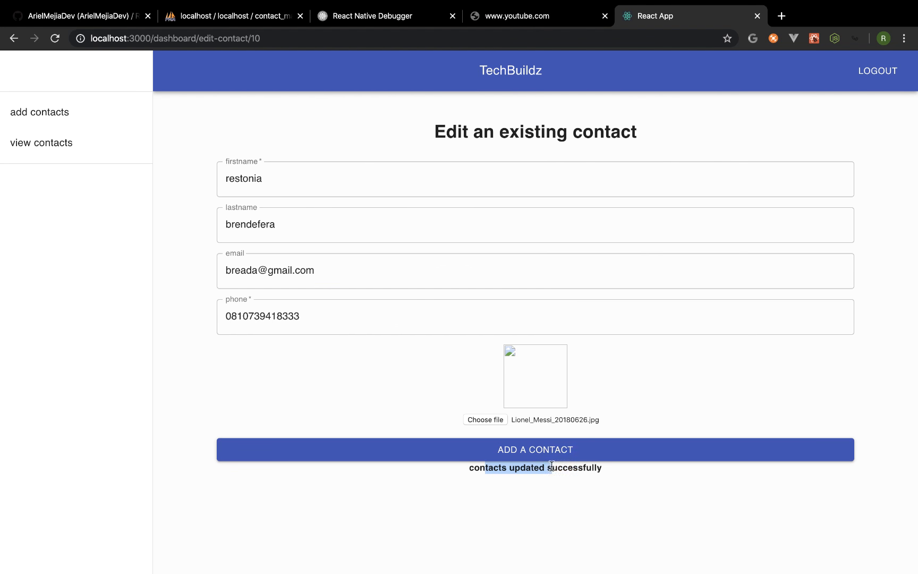
left_click(42, 143)
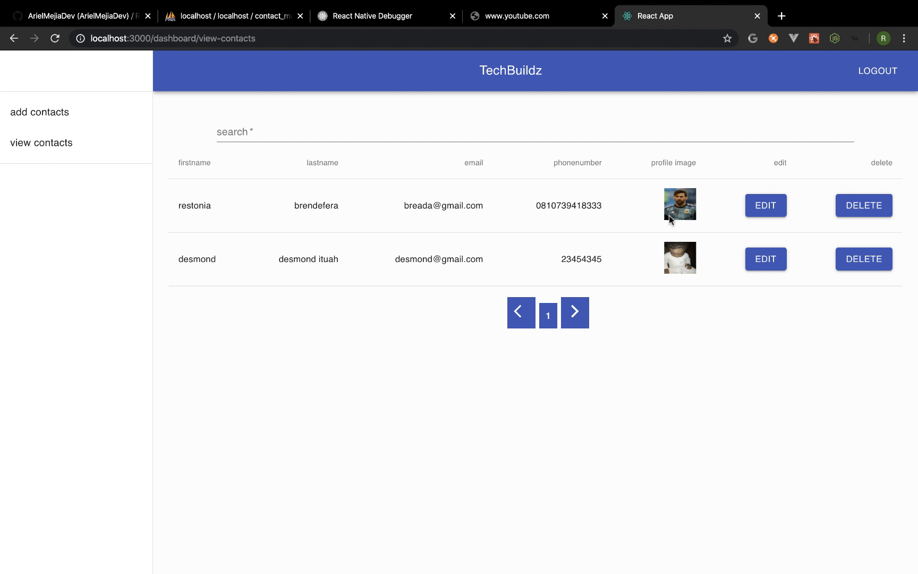
Step: Search the contacts table for 'rest' to find restonia's row
left_click(460, 131)
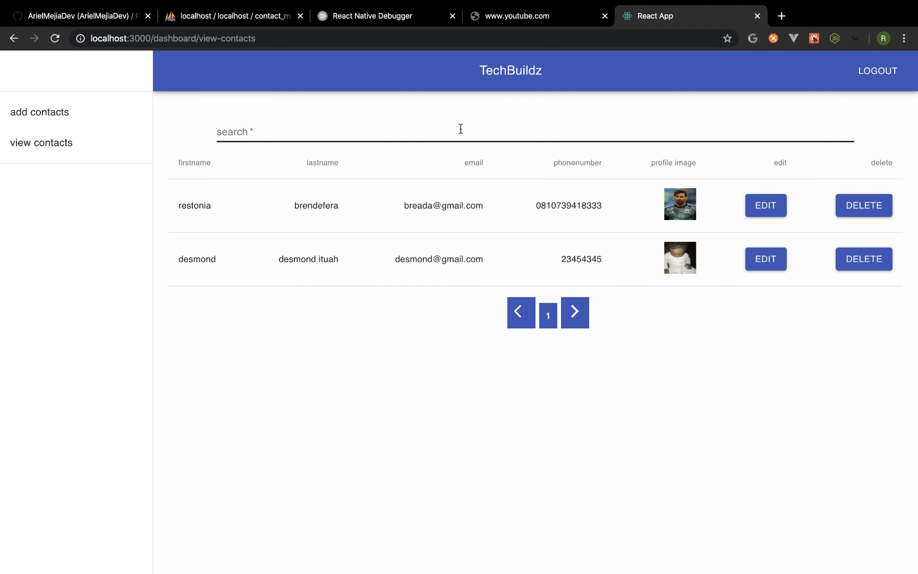
type("rest")
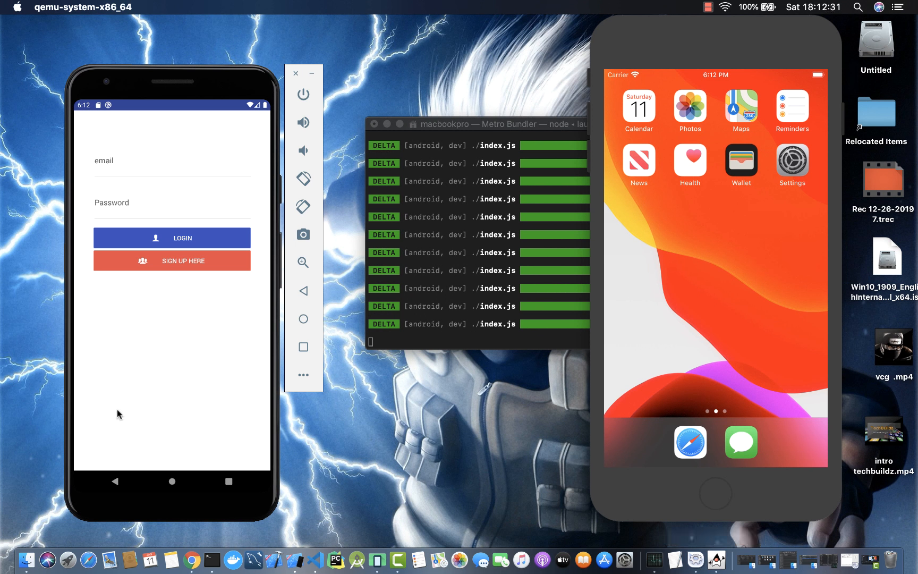
mouse_move(161, 342)
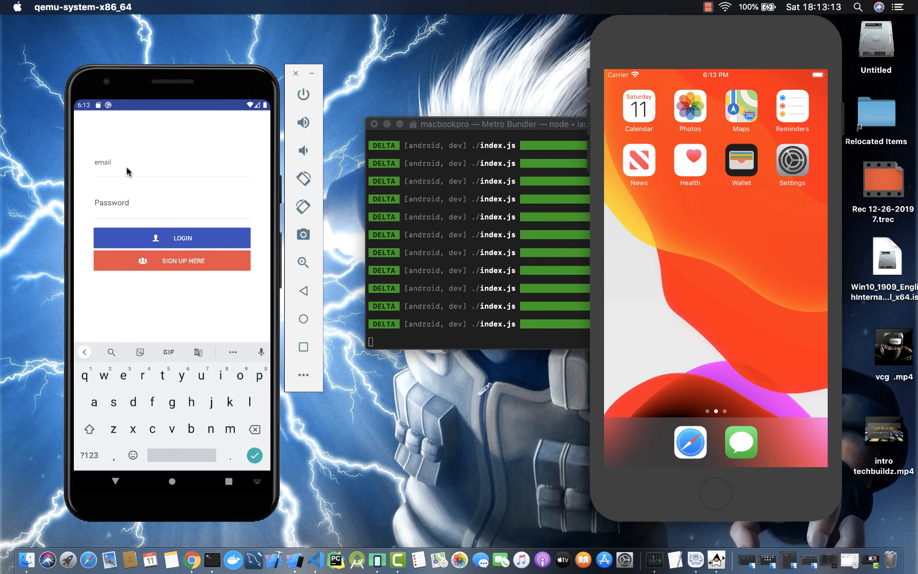
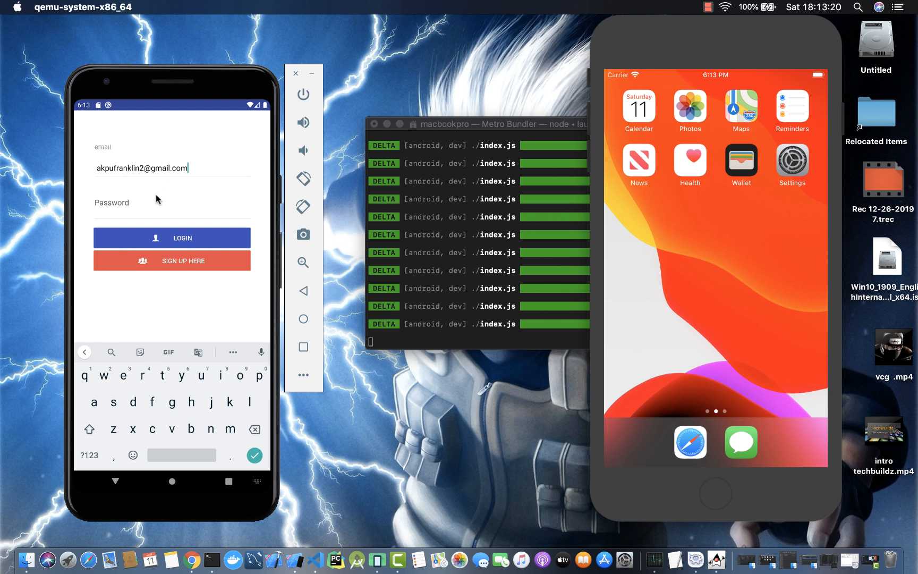
type("password")
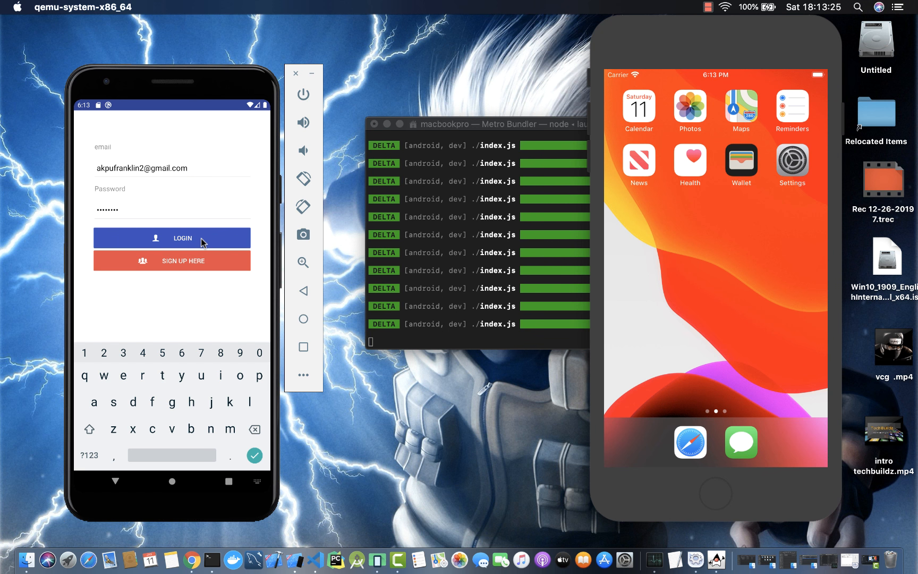
left_click(171, 238)
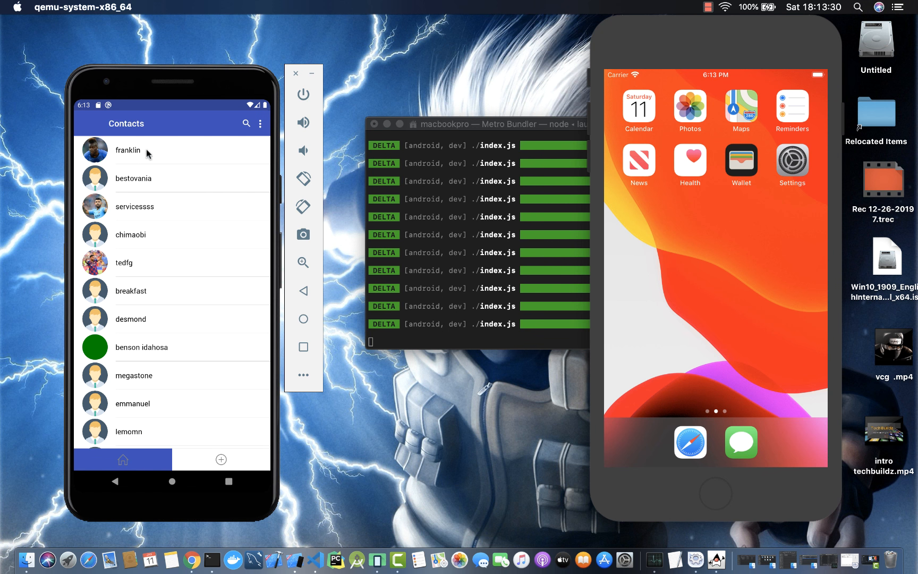
mouse_move(161, 249)
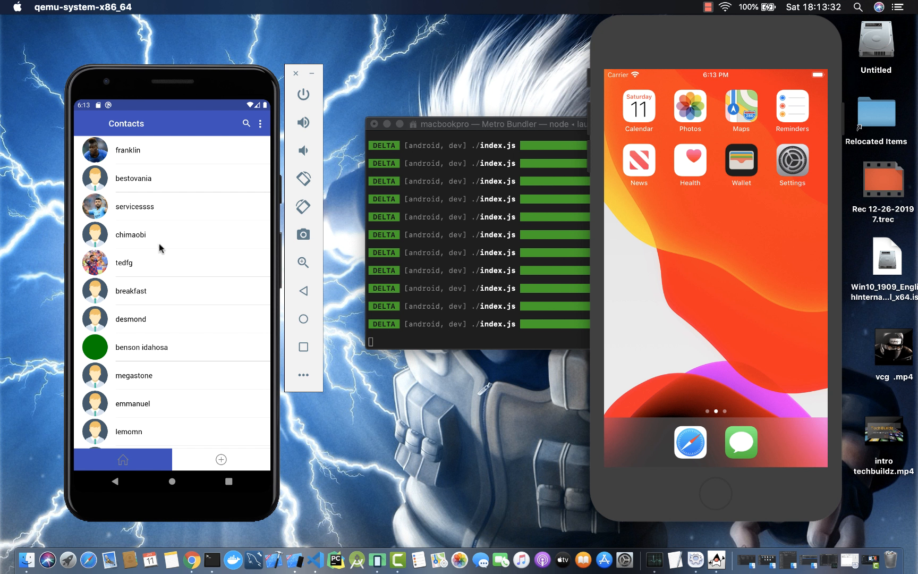
mouse_move(165, 233)
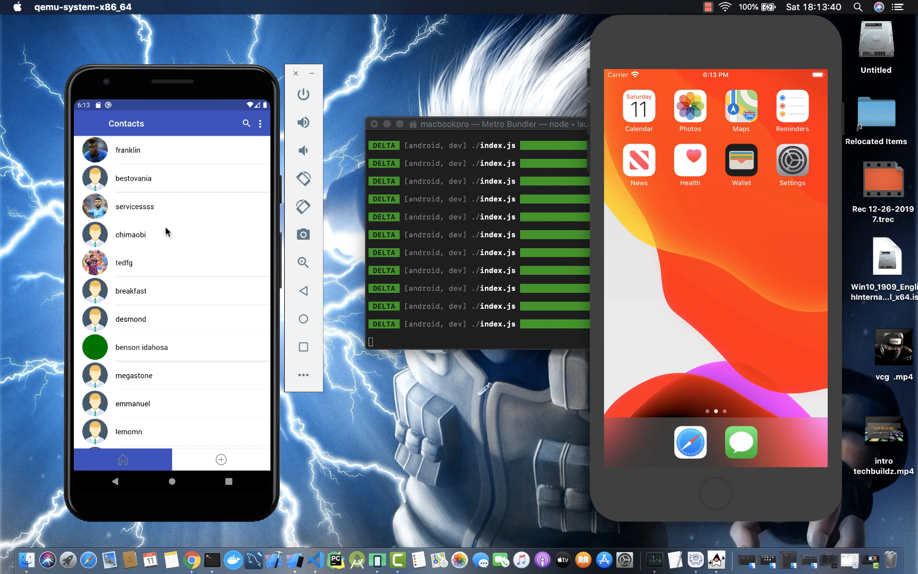
mouse_move(212, 409)
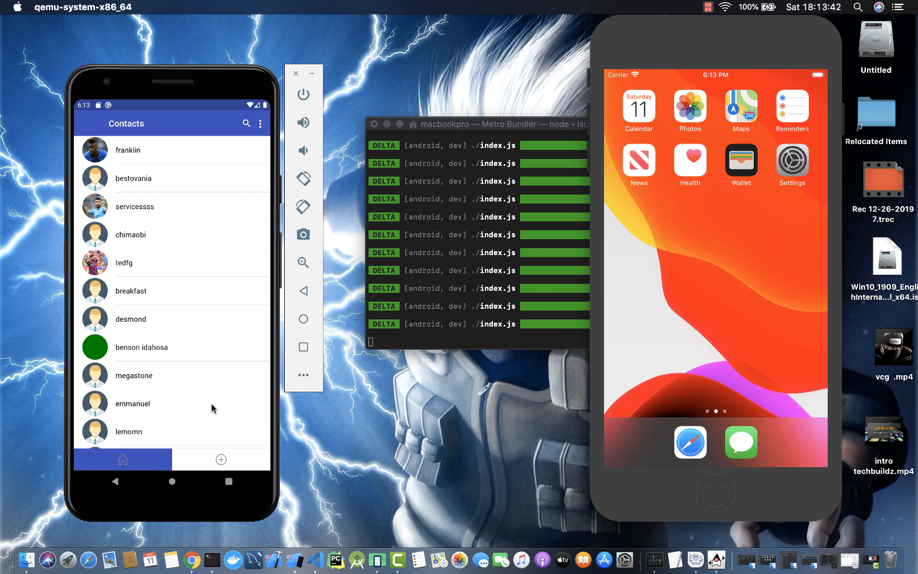
mouse_move(216, 462)
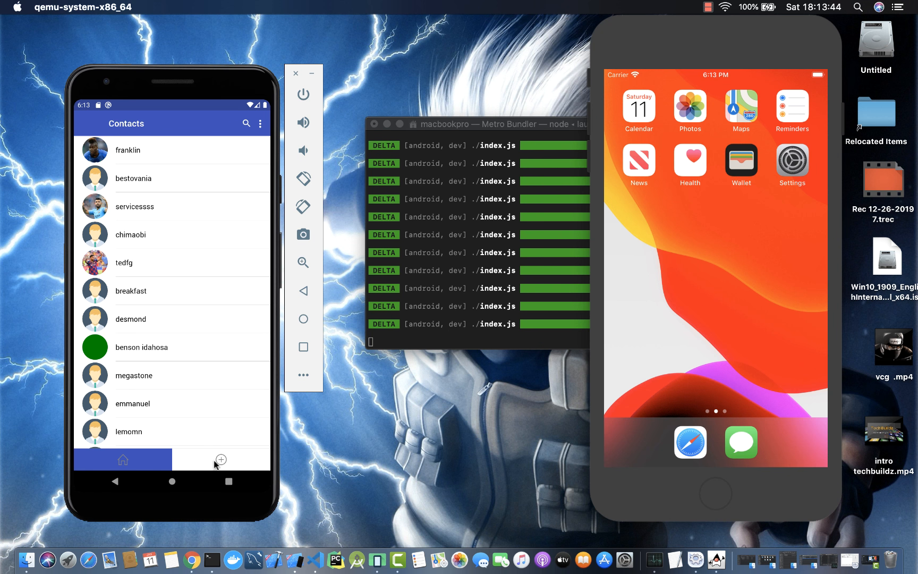
Step: Reach the empty Add Contacts form via the plus tab and NEW CONTACT
left_click(221, 459)
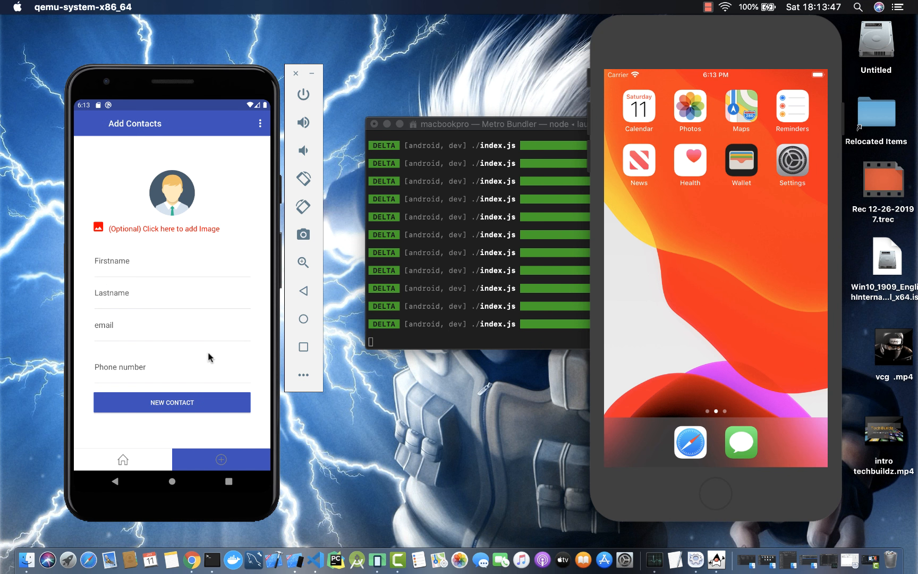
left_click(260, 123)
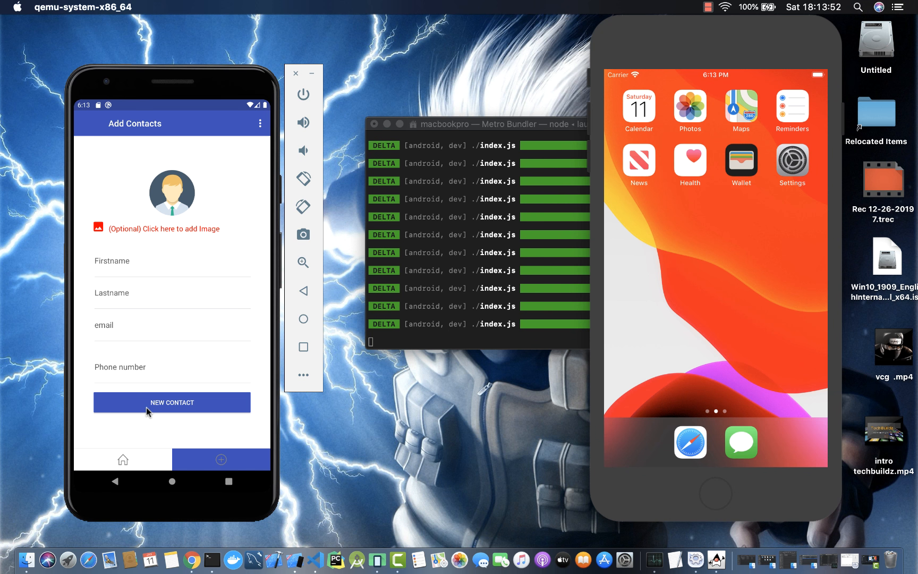
left_click(171, 401)
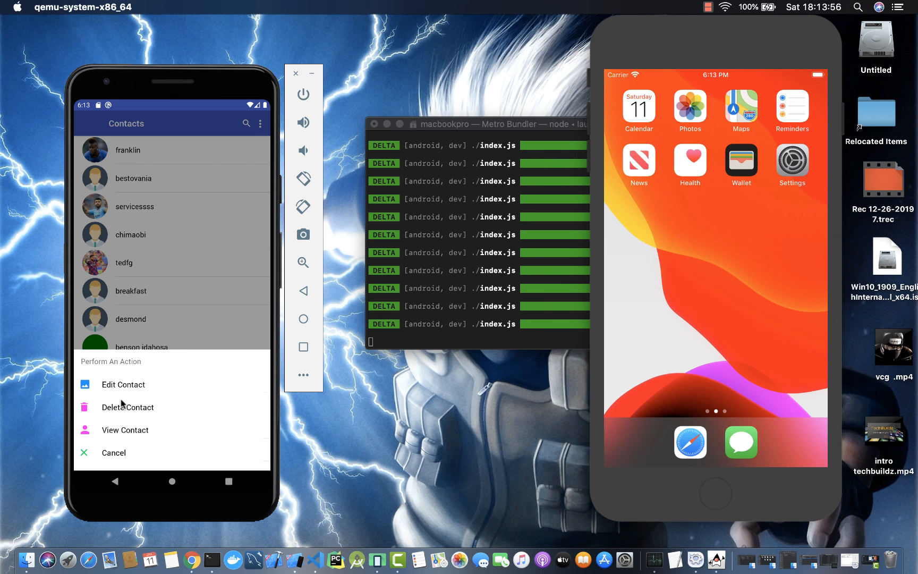
mouse_move(125, 436)
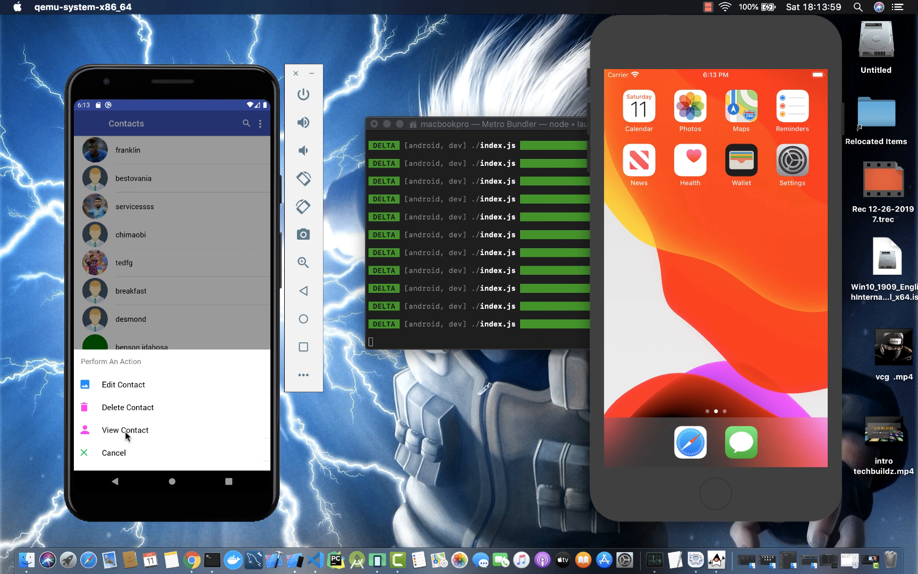
Step: Choose View Contact from a contact's Perform An Action sheet
left_click(125, 429)
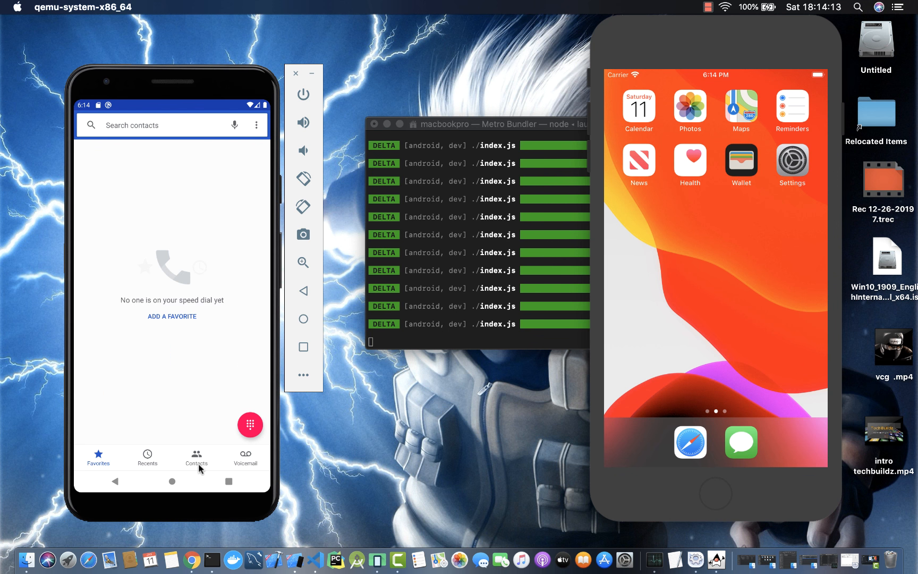
left_click(196, 458)
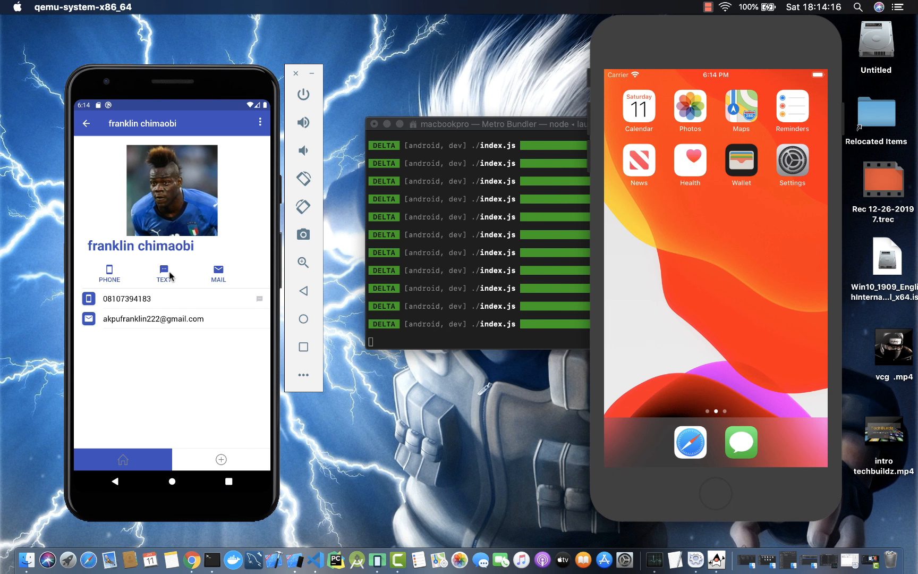
left_click(164, 273)
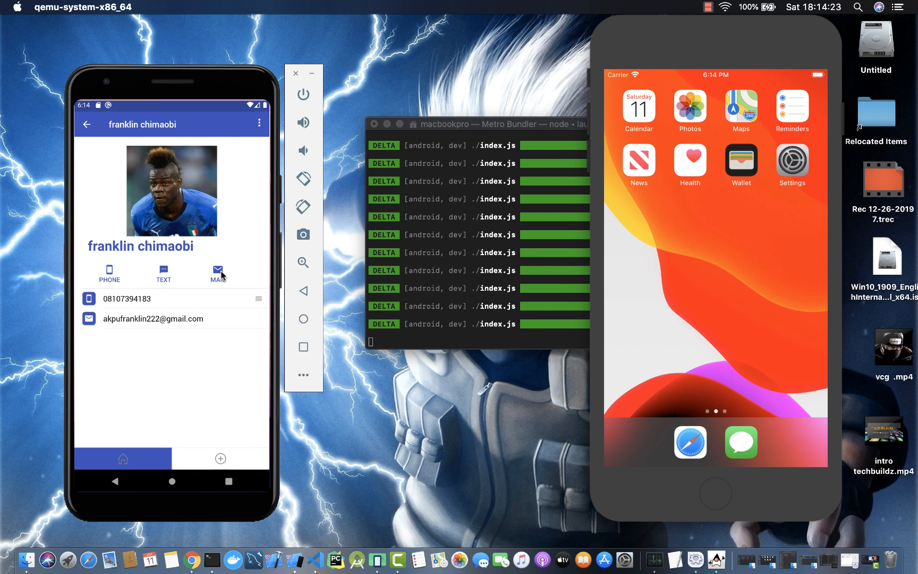
left_click(217, 272)
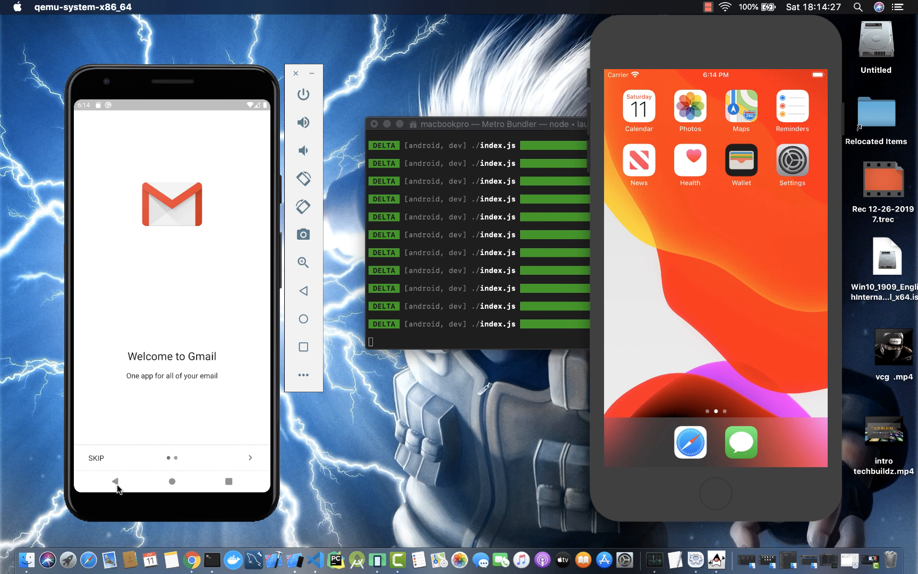
left_click(96, 458)
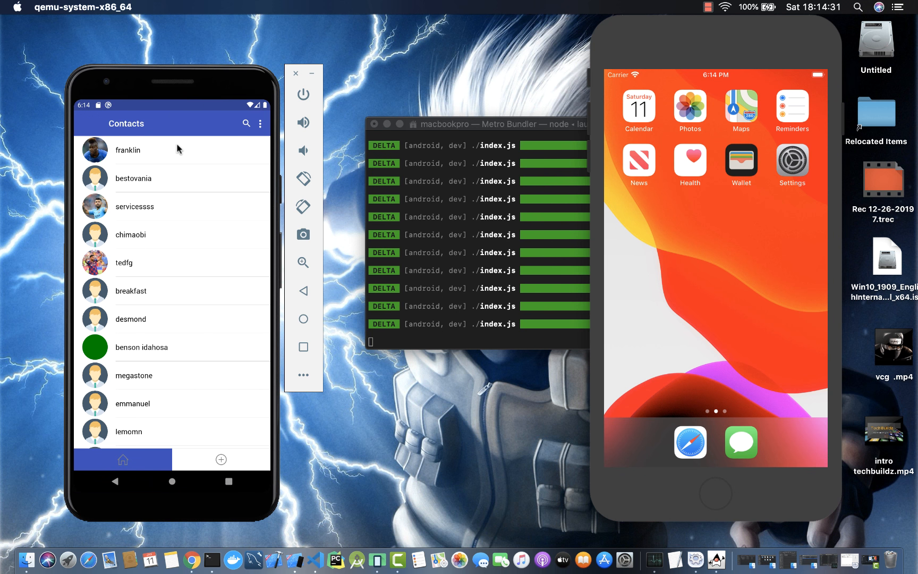
mouse_move(250, 240)
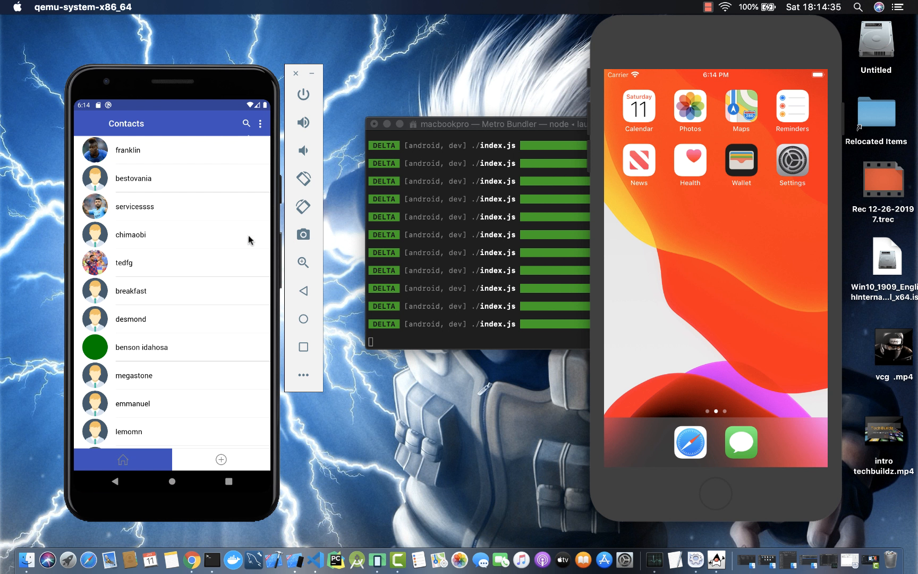